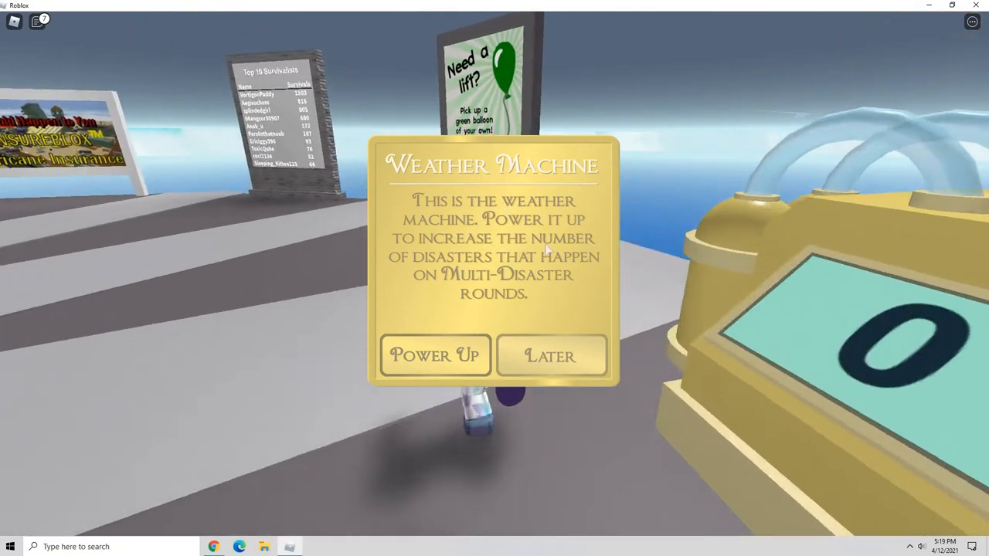
Dismiss the Weather Machine dialog with Later so the Launch Land announcement shows.
click(550, 356)
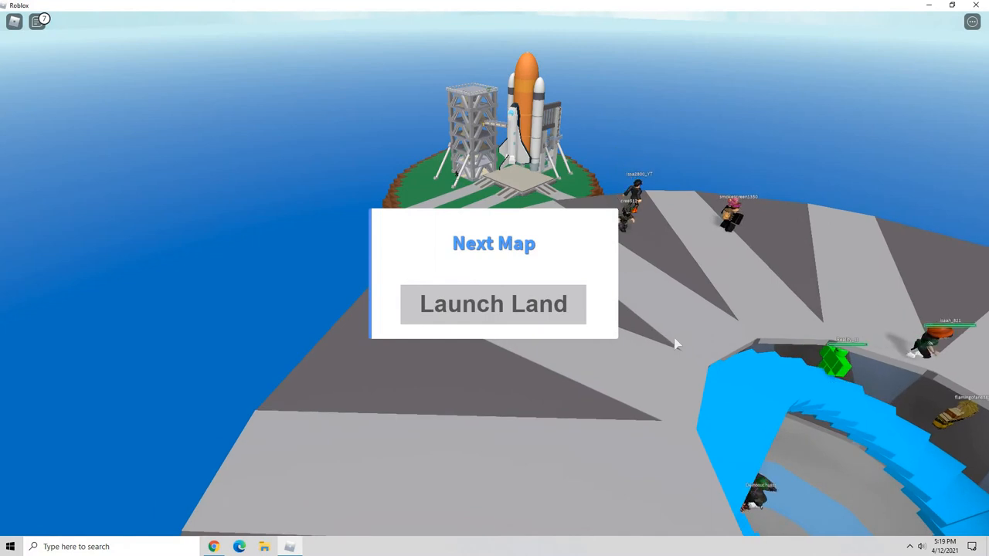
Move the avatar around beneath the rocket launch tower among the other players.
click(494, 303)
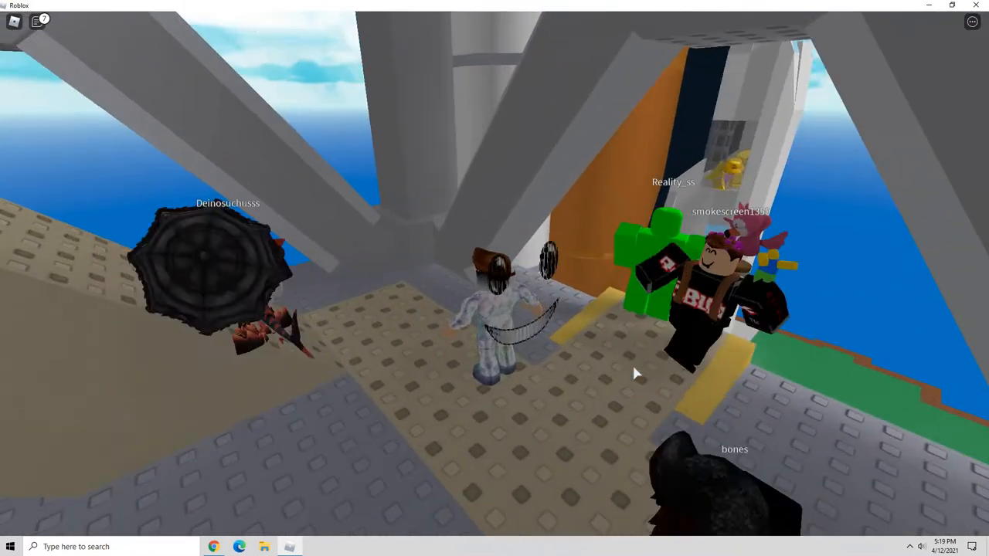
mouse_move(635, 372)
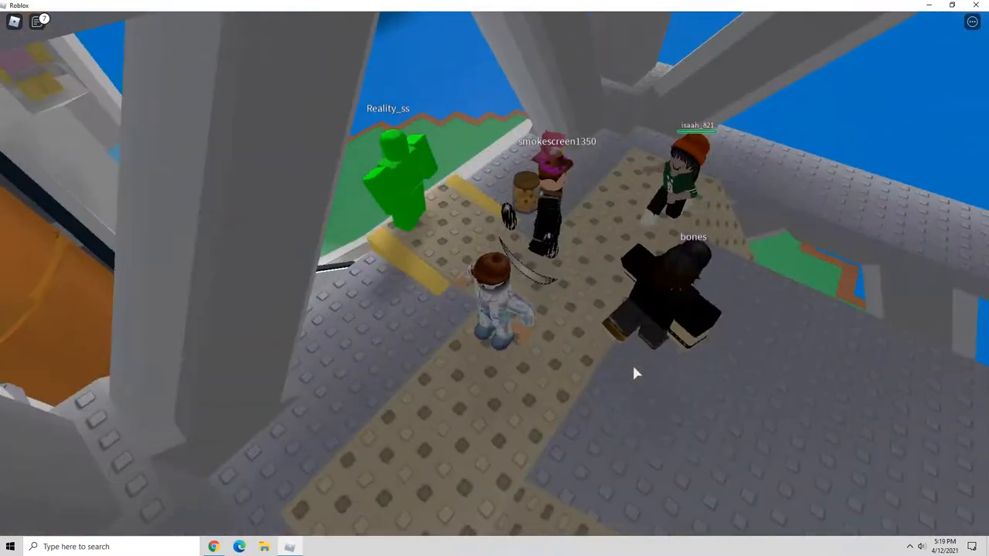